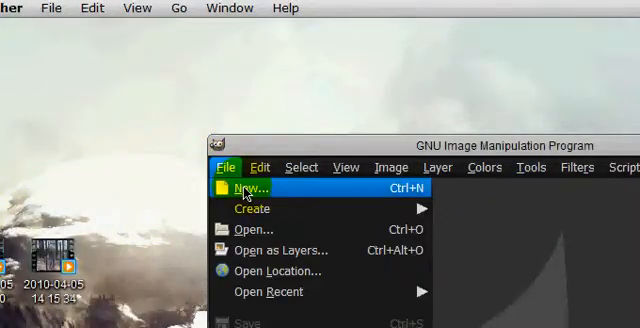
Create a new image and set the foreground colour to gray (acacac)
{"action": "left_click", "coordinate": [248, 188]}
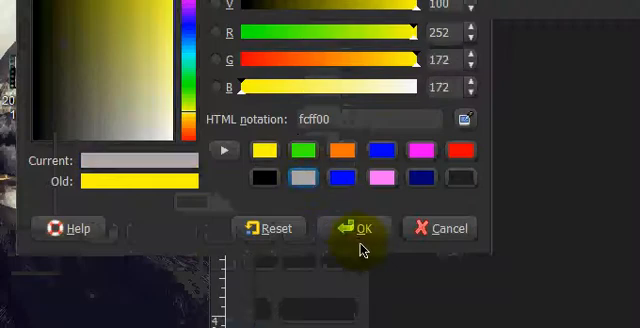
{"action": "left_click", "coordinate": [364, 228]}
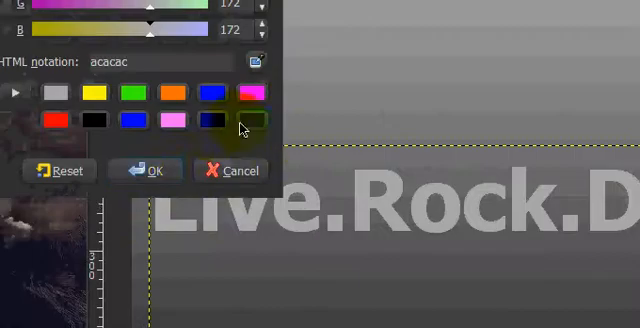
Pick a dark swatch as the foreground colour for the shadow
{"action": "left_click", "coordinate": [145, 170]}
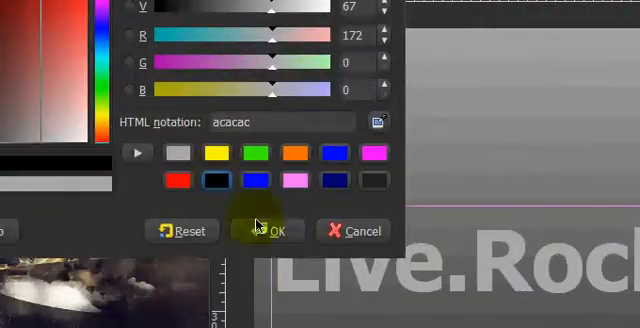
{"action": "left_click", "coordinate": [272, 231]}
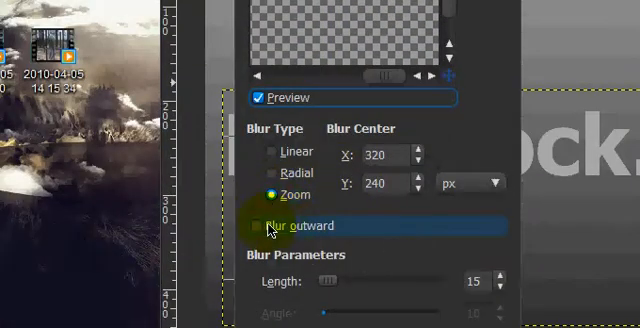
Apply a Zoom motion blur of length 15 to the text copy, blurring outward
{"action": "left_click", "coordinate": [257, 225]}
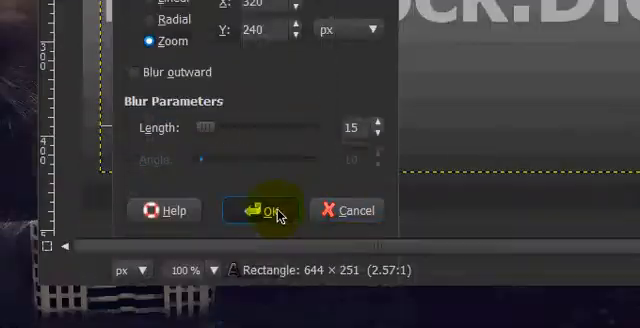
{"action": "left_click", "coordinate": [261, 210]}
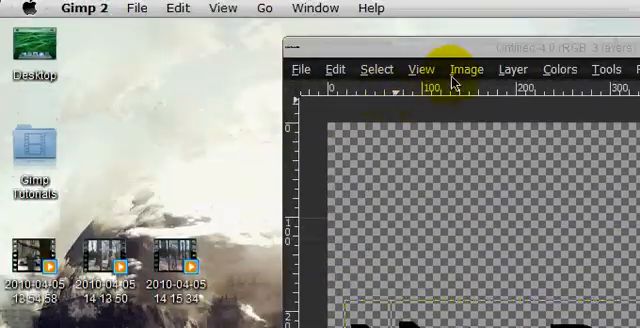
Duplicate the Live.Rock.Die text layer from the Layers dialog
{"action": "left_click", "coordinate": [465, 69]}
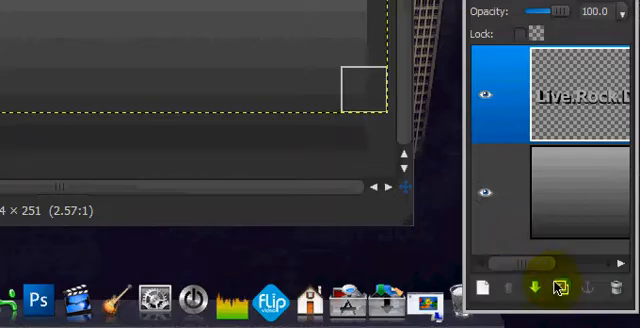
{"action": "left_click", "coordinate": [560, 288]}
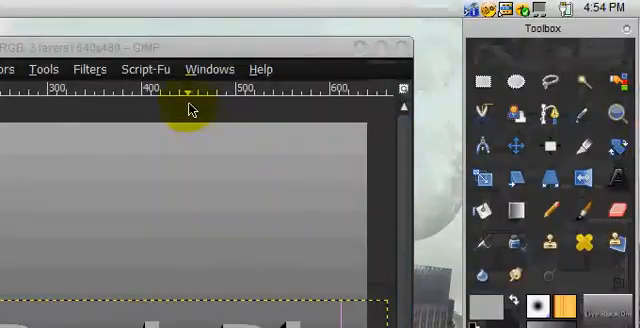
Warp the duplicated text downward into dripping shapes beneath the lettering
{"action": "left_click", "coordinate": [211, 69]}
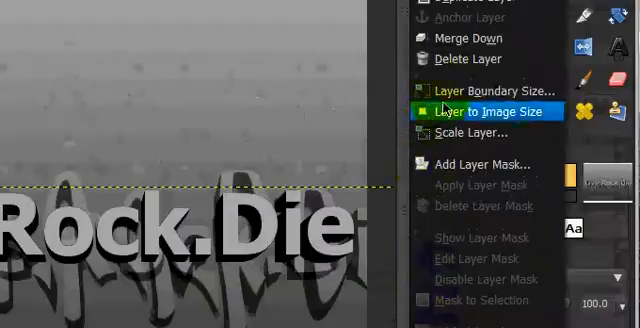
Apply Layer to Image Size to the dripping text layer
{"action": "left_click", "coordinate": [486, 110]}
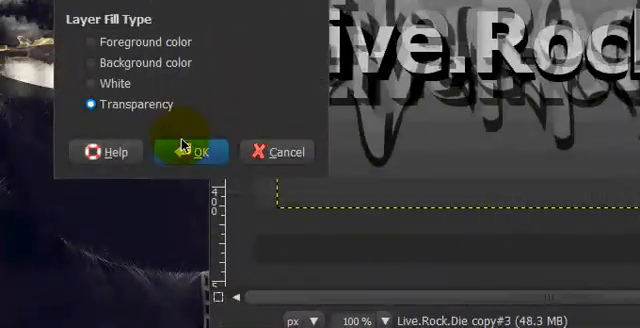
Add a new layer filled with Transparency above the dripping copies
{"action": "left_click", "coordinate": [196, 151]}
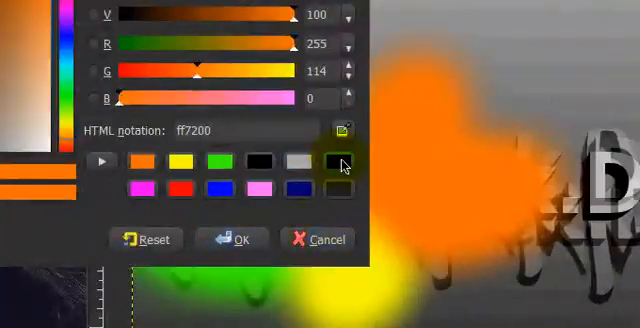
Paint soft blobs in orange ff7200, yellow, green and magenta ff00fc
{"action": "left_click", "coordinate": [239, 239]}
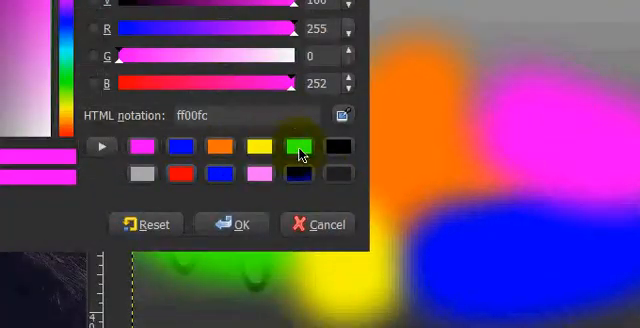
{"action": "mouse_move", "coordinate": [219, 148]}
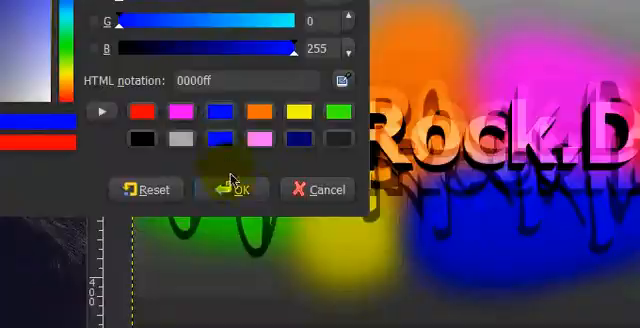
Set the foreground colour to blue 0000ff and paint a blue blob
{"action": "left_click", "coordinate": [238, 190]}
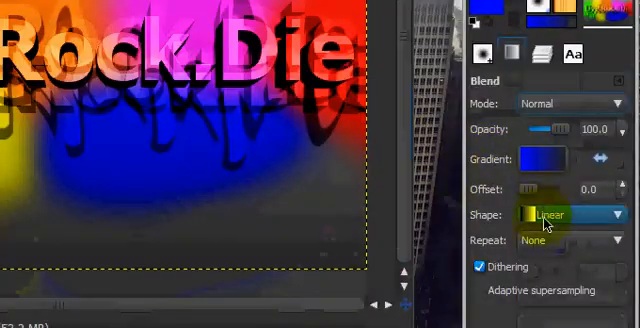